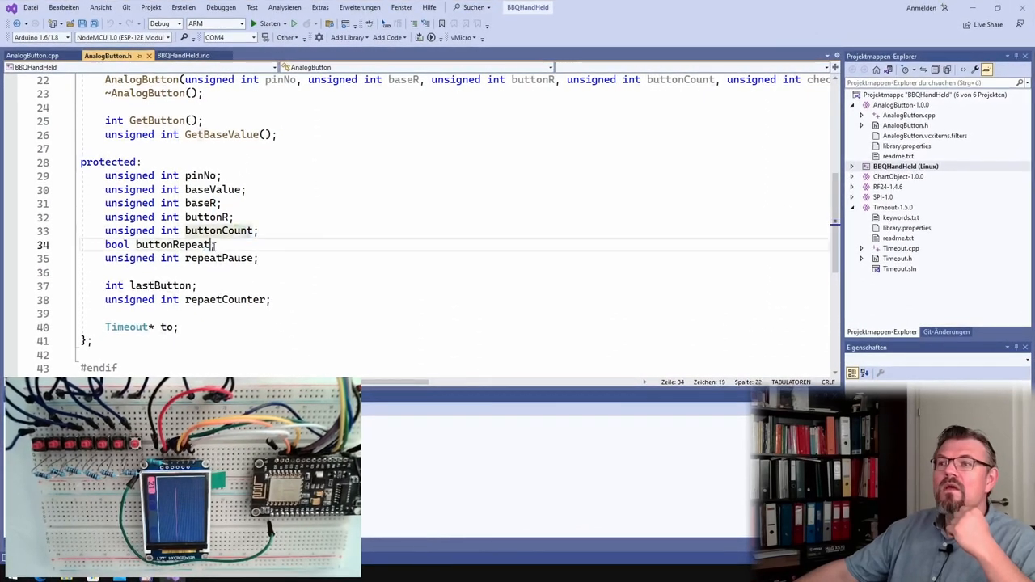
Step: Review AnalogButton.h's protected members, then view the constructor in AnalogButton.cpp
{"action": "double_click", "coordinate": [173, 245]}
{"action": "type", "text": ";"}
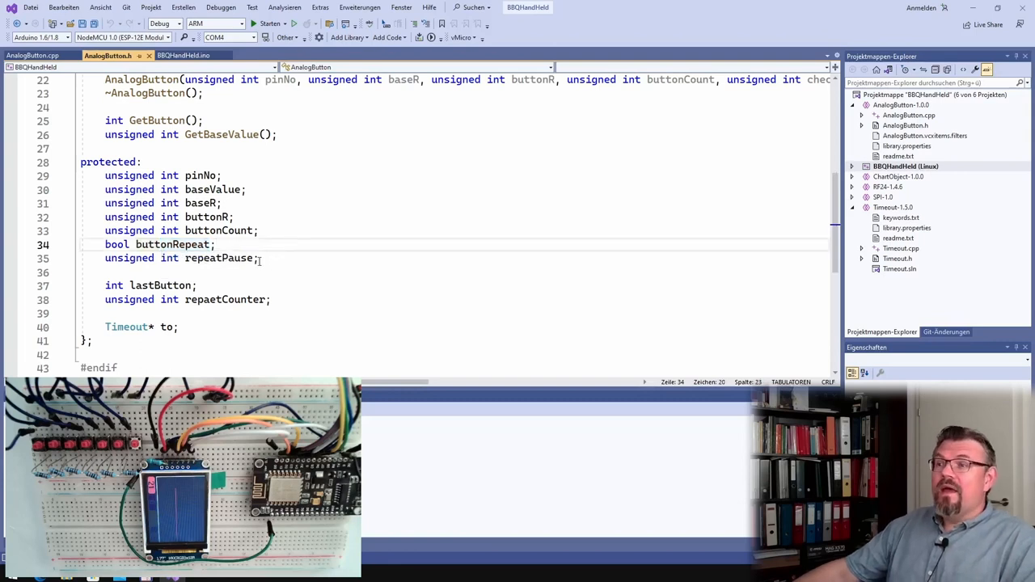
{"action": "double_click", "coordinate": [218, 258]}
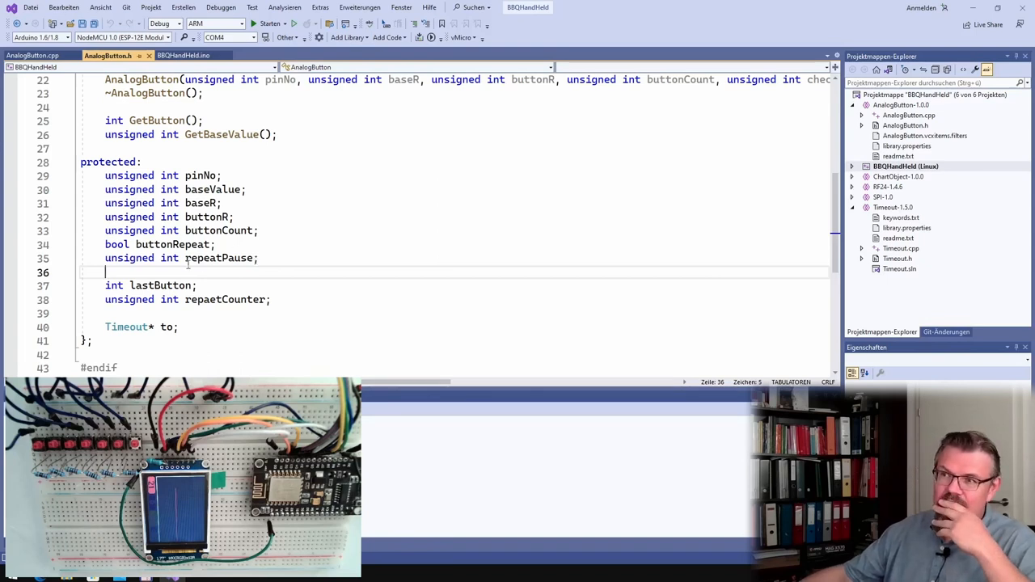
{"action": "mouse_move", "coordinate": [221, 258]}
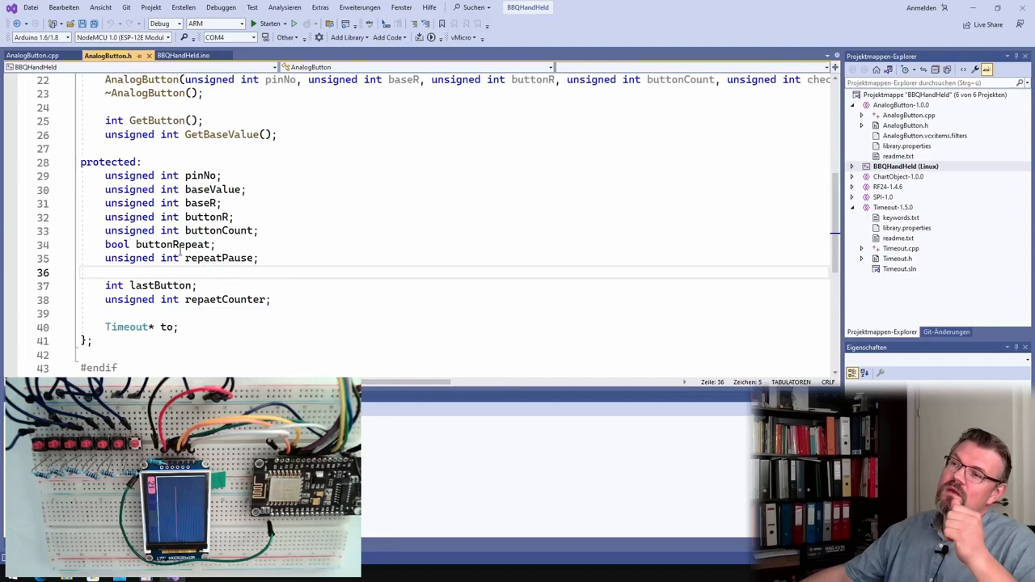
{"action": "mouse_move", "coordinate": [218, 258]}
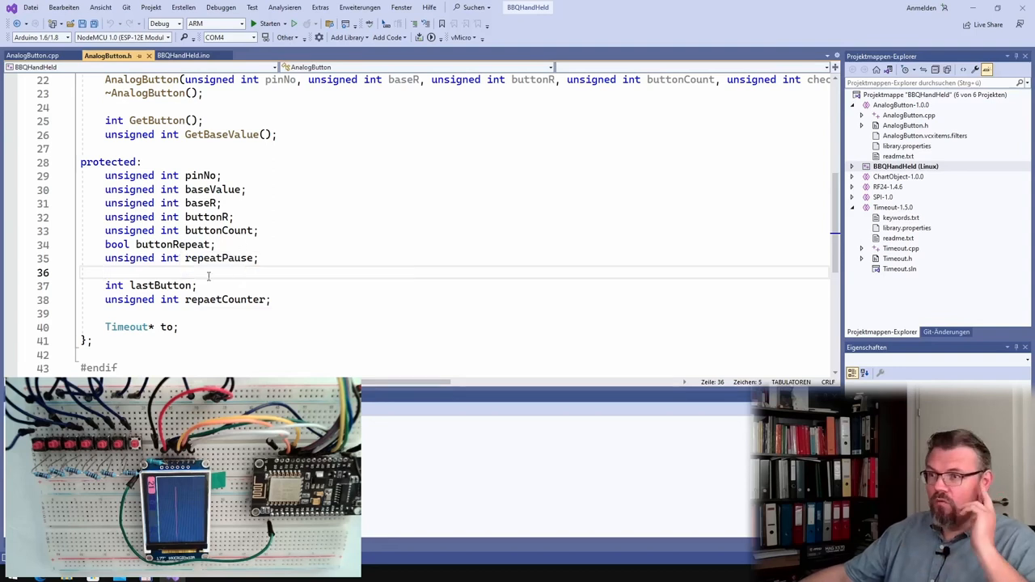
{"action": "double_click", "coordinate": [171, 244]}
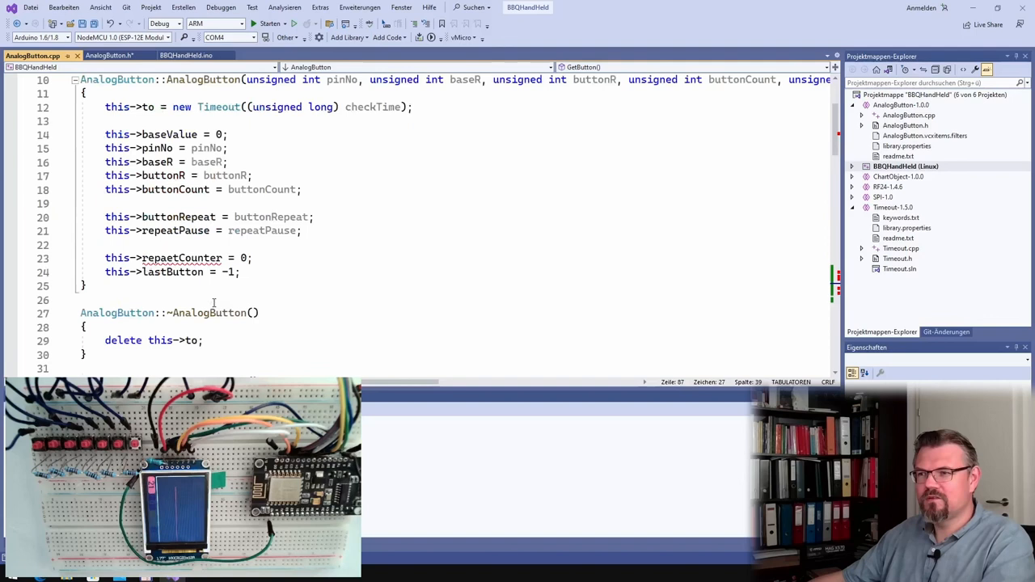
{"action": "scroll", "scroll_direction": "down", "scroll_amount": 3}
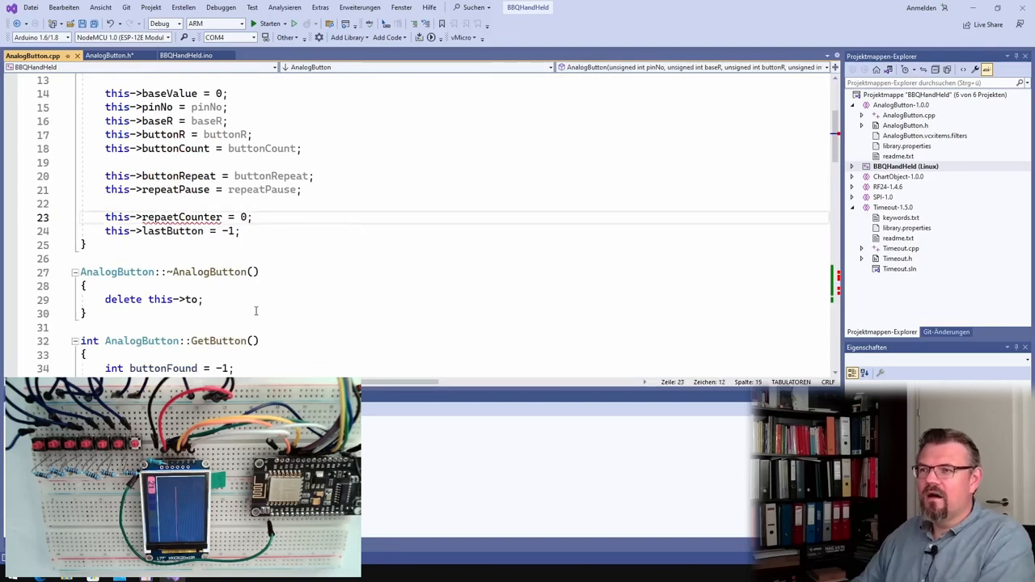
{"action": "scroll", "scroll_direction": "down", "scroll_amount": 3}
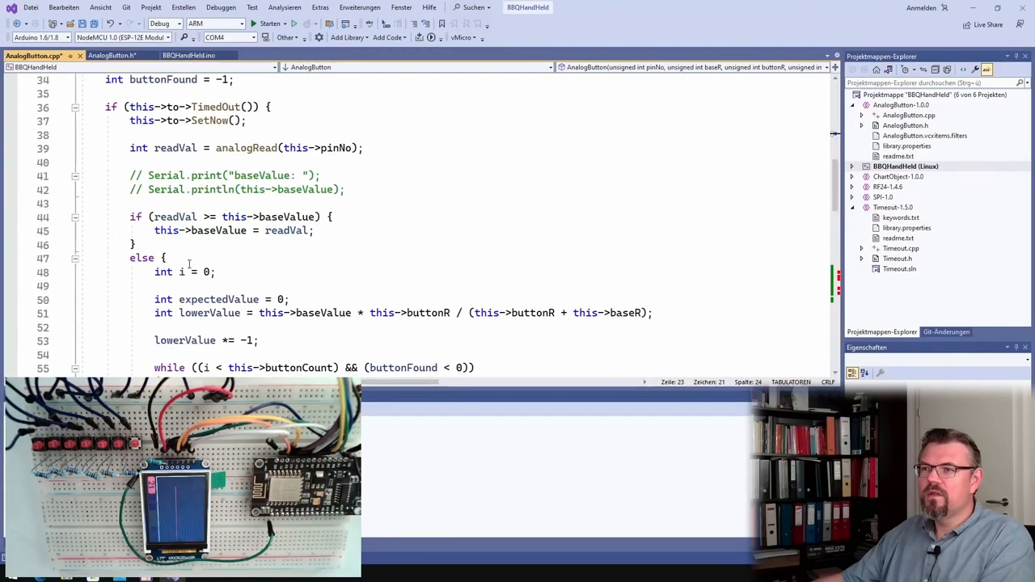
{"action": "scroll", "scroll_direction": "down", "scroll_amount": 3}
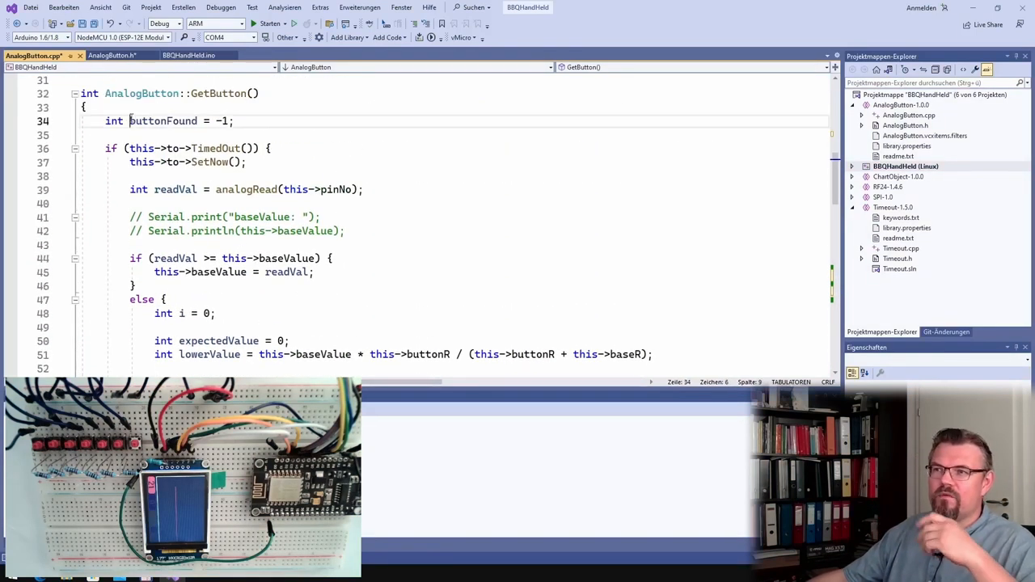
{"action": "scroll", "scroll_direction": "down", "scroll_amount": 3}
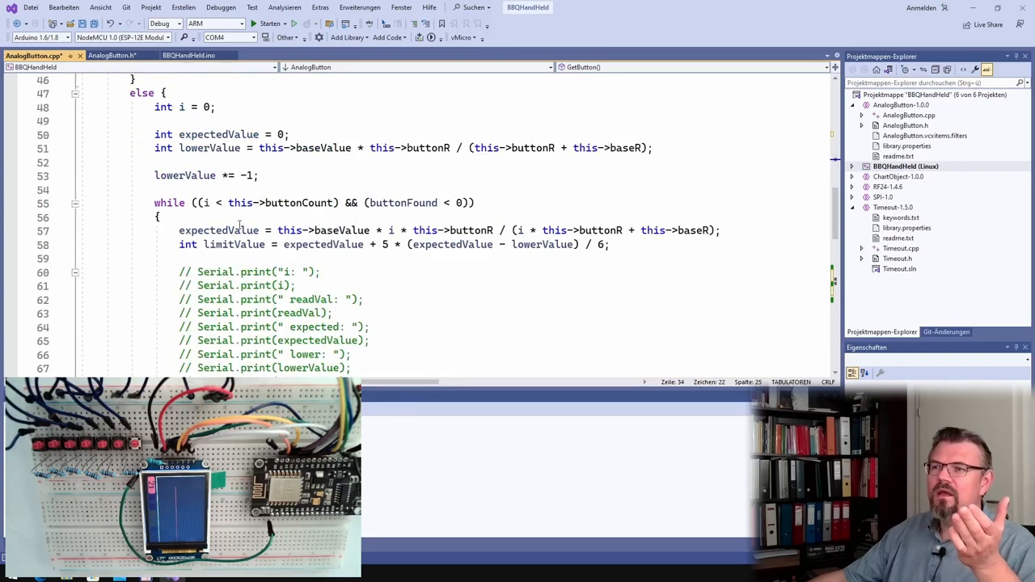
{"action": "scroll", "scroll_direction": "down", "scroll_amount": 3}
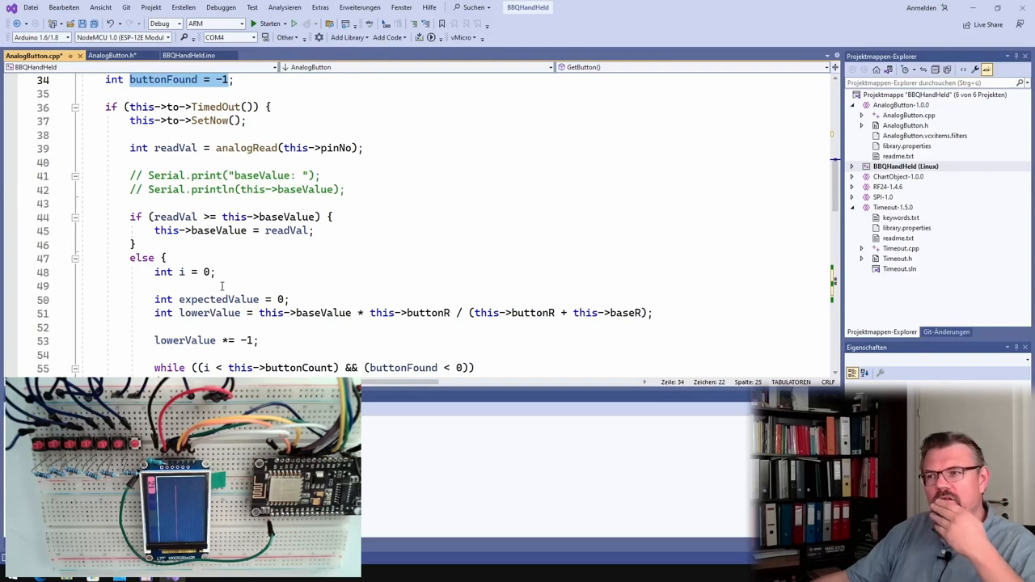
{"action": "scroll", "scroll_direction": "down", "scroll_amount": 3}
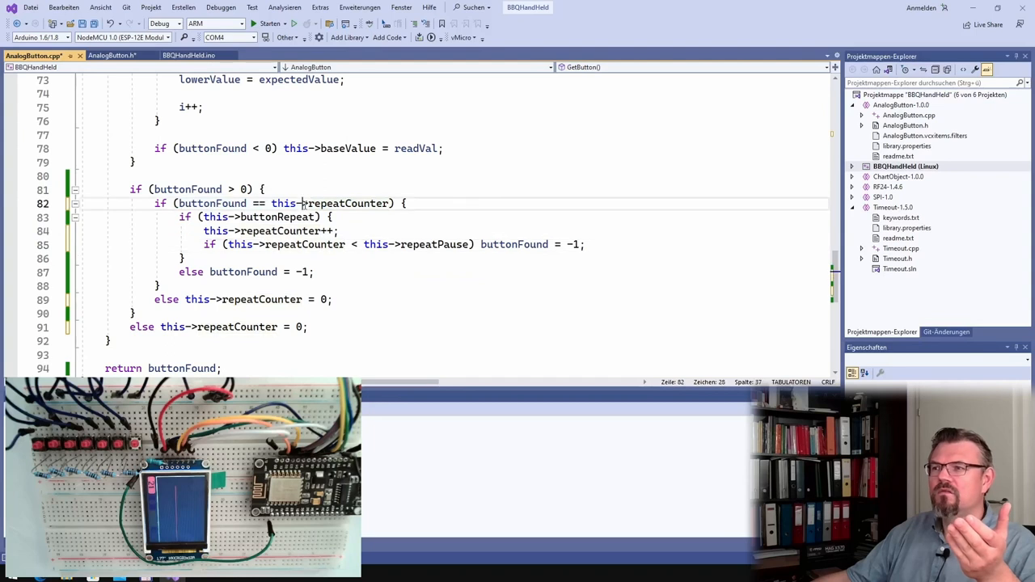
Step: Replace repeatCounter with lastButton in GetButton's buttonFound repeat comparison
{"action": "double_click", "coordinate": [345, 203]}
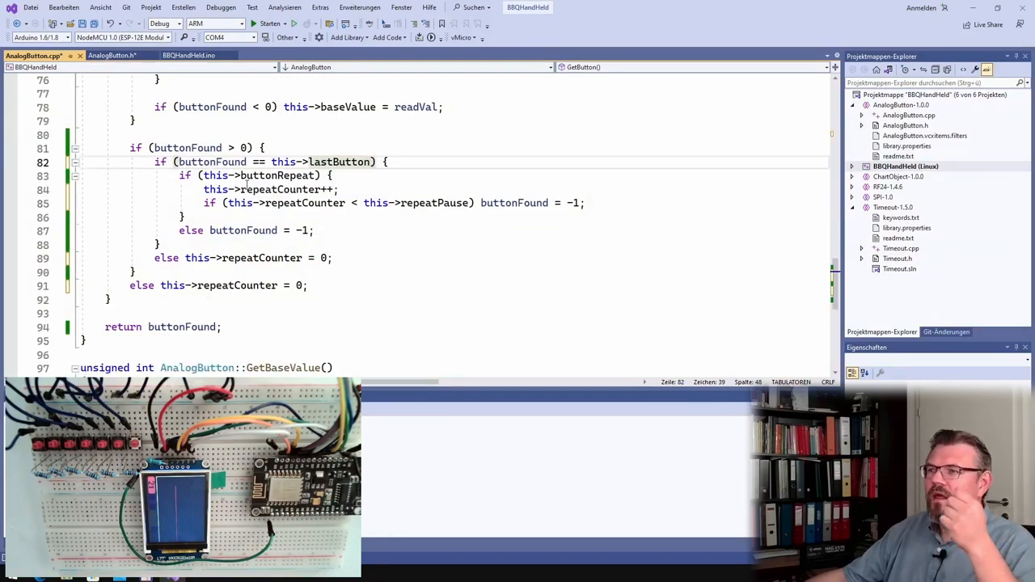
{"action": "double_click", "coordinate": [284, 189]}
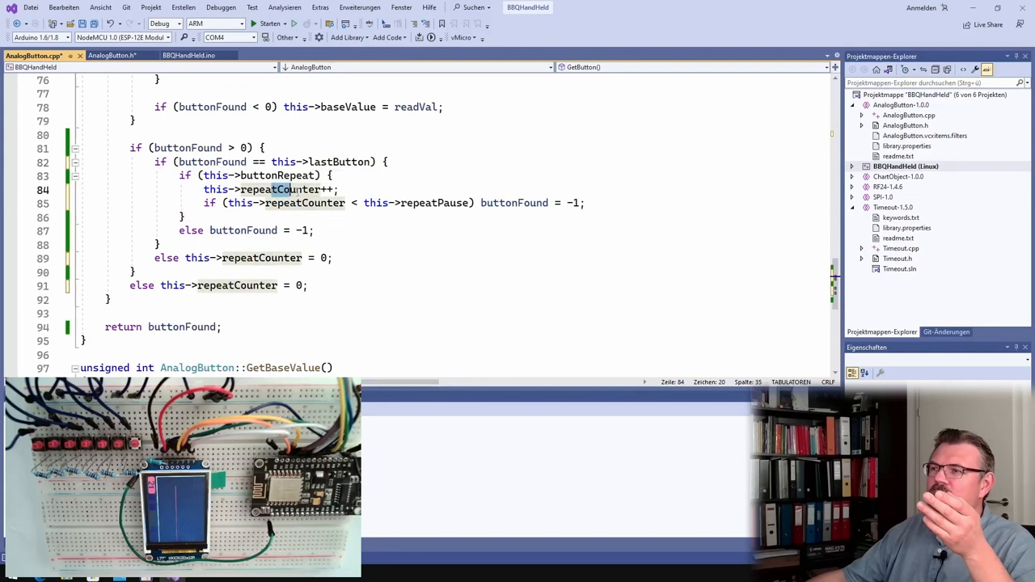
{"action": "left_click", "coordinate": [233, 203]}
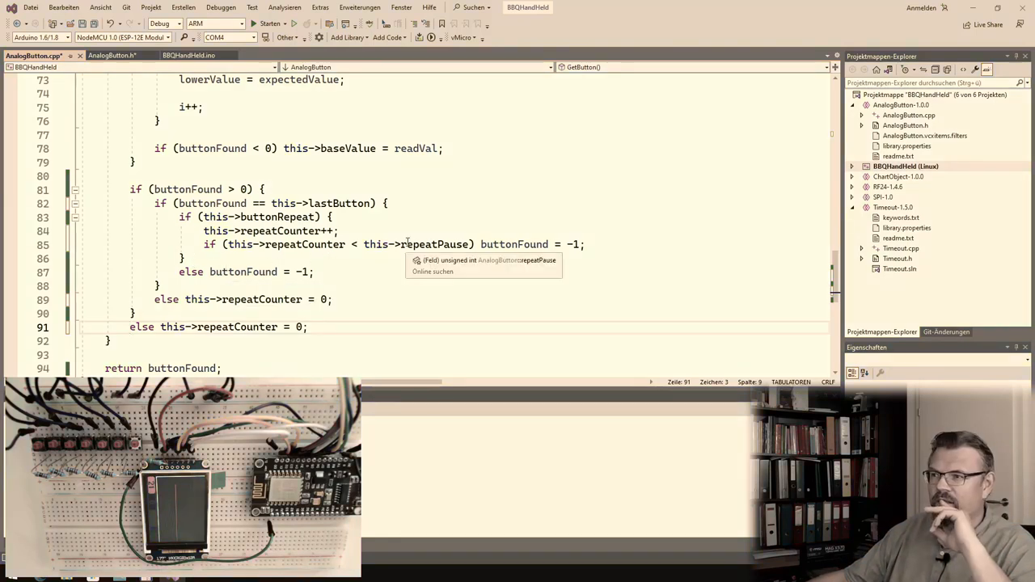
Step: Add 'this->lastButton = buttonFound;' to both braced else branches in GetButton
{"action": "type", "text": "else this->lastButton = bu"}
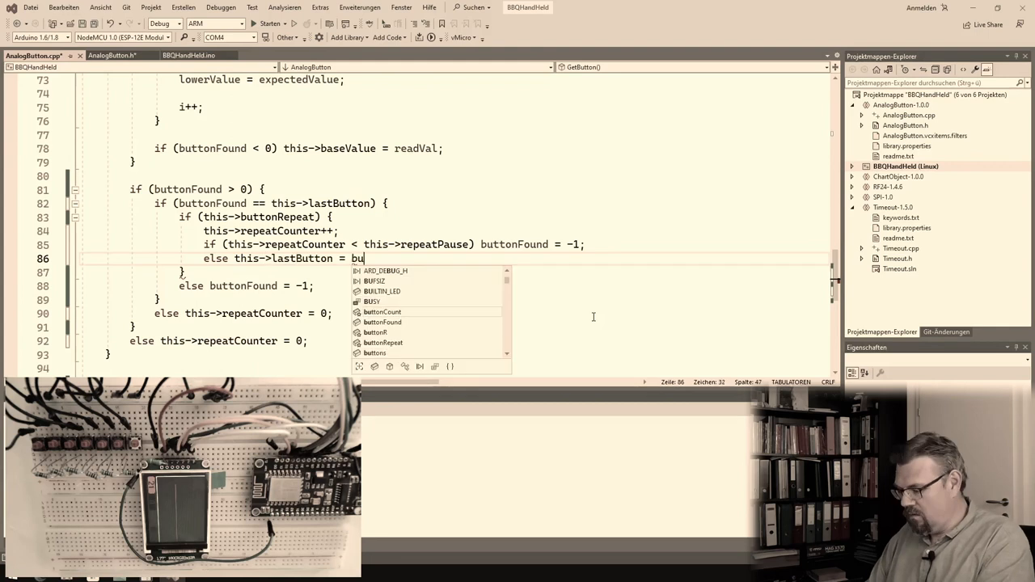
{"action": "type", "text": "buttonFound;"}
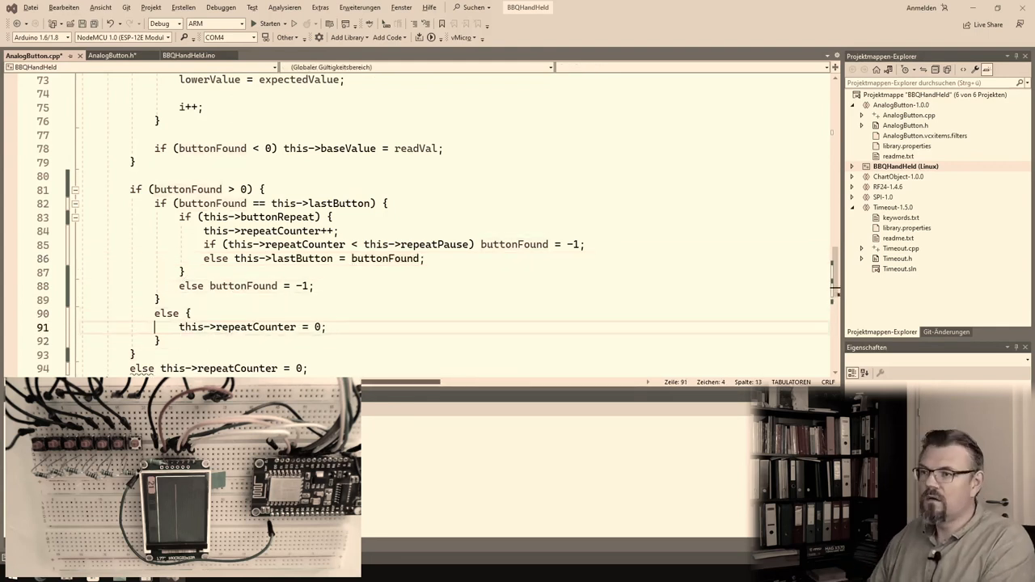
{"action": "type", "text": "this->lastButton = buttonFound;"}
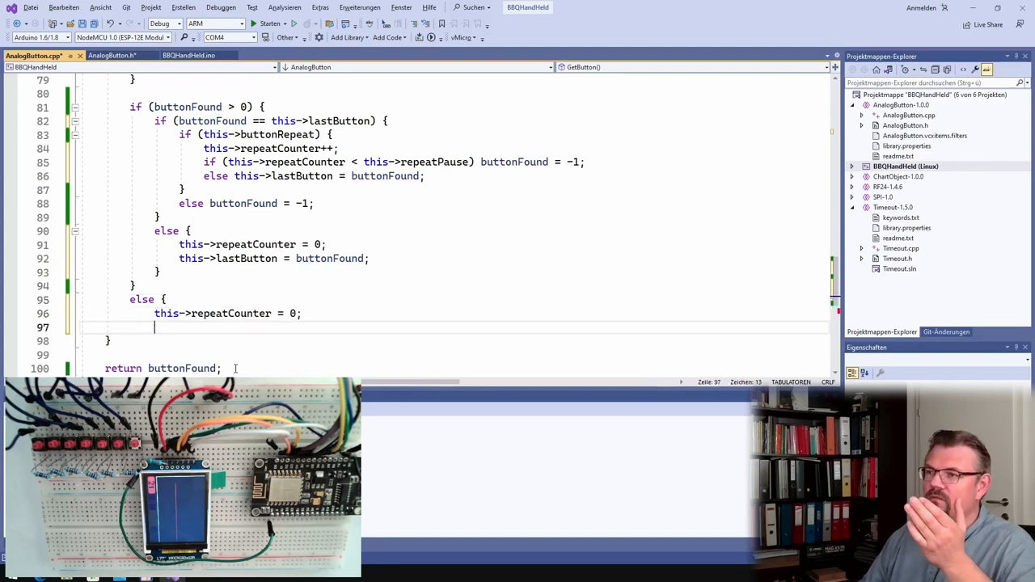
{"action": "type", "text": "this->"}
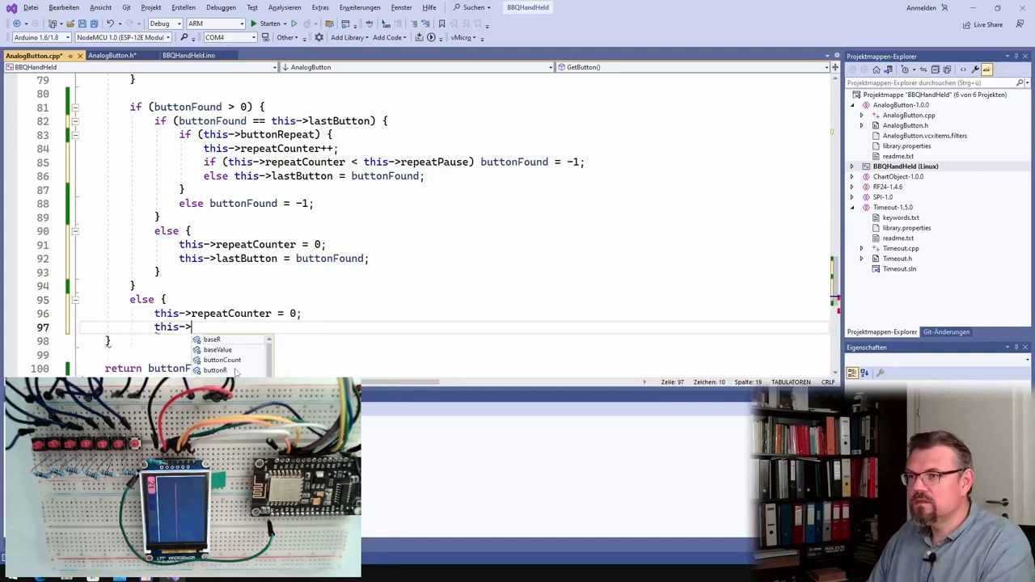
{"action": "type", "text": "lastButton"}
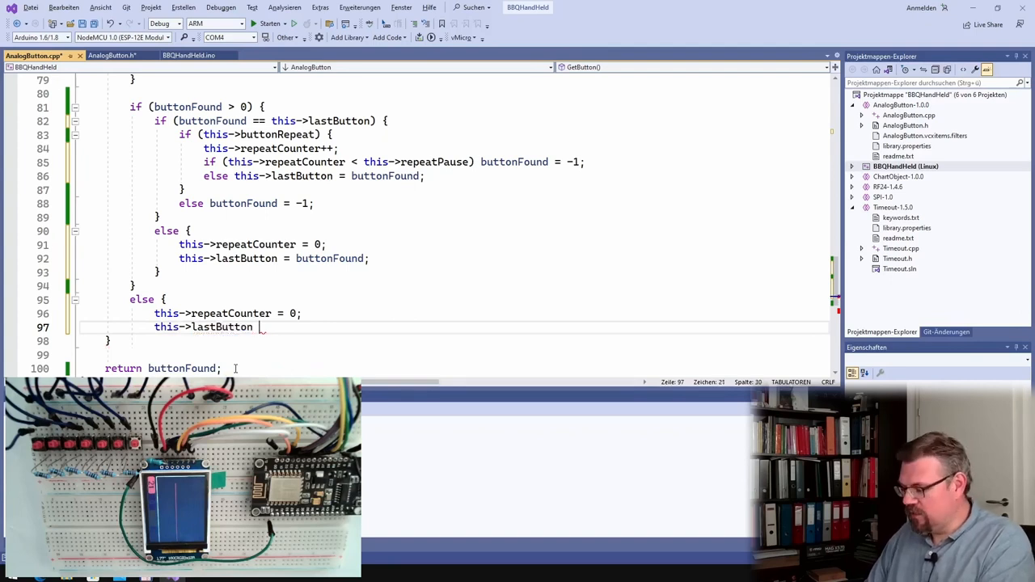
{"action": "type", "text": "= buttonFound;"}
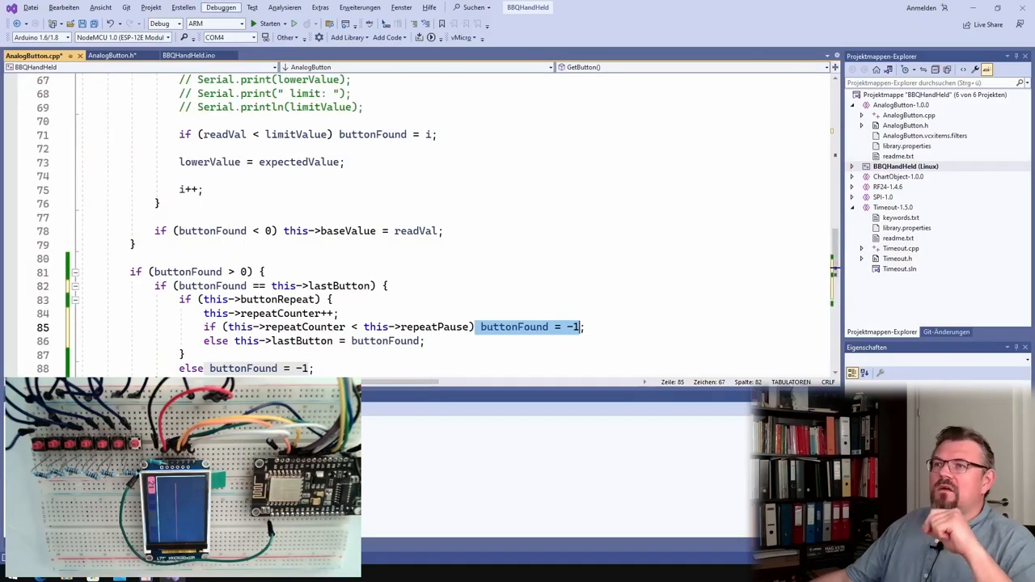
{"action": "mouse_move", "coordinate": [111, 55]}
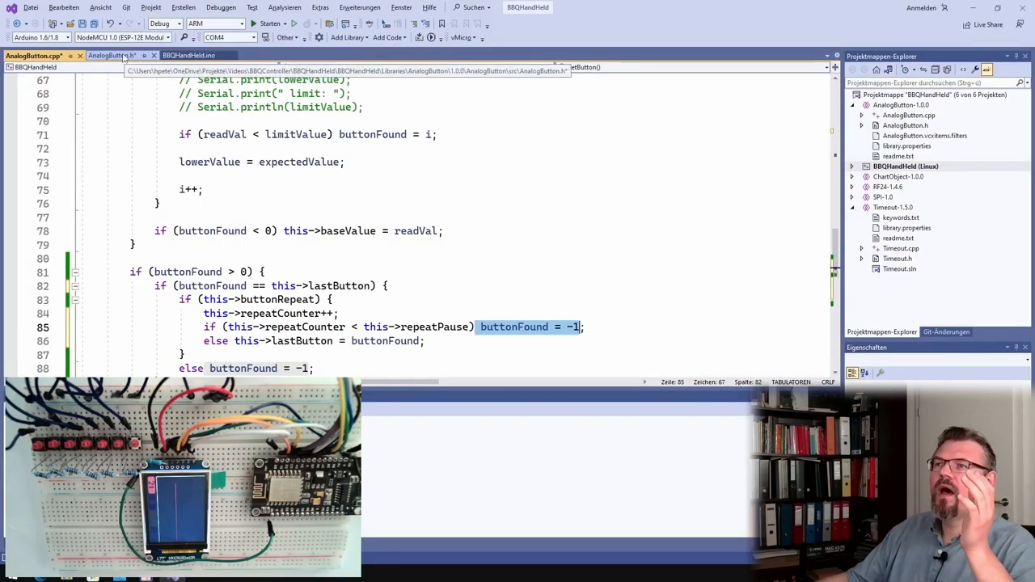
Step: In AnalogButton.h, default the constructor's buttonRepeat to true and repeatPause to 5
{"action": "left_click", "coordinate": [114, 55]}
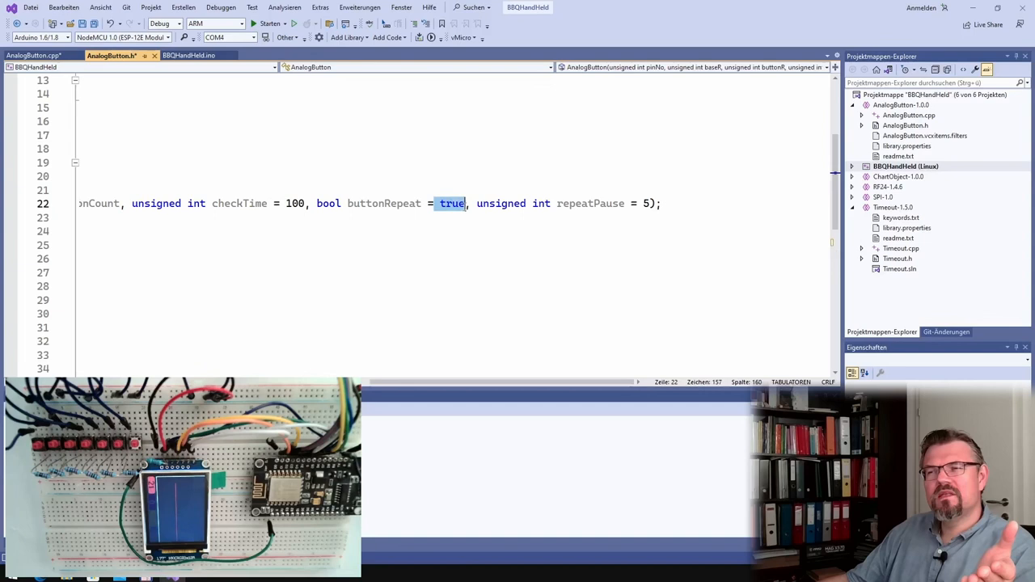
{"action": "mouse_move", "coordinate": [590, 203]}
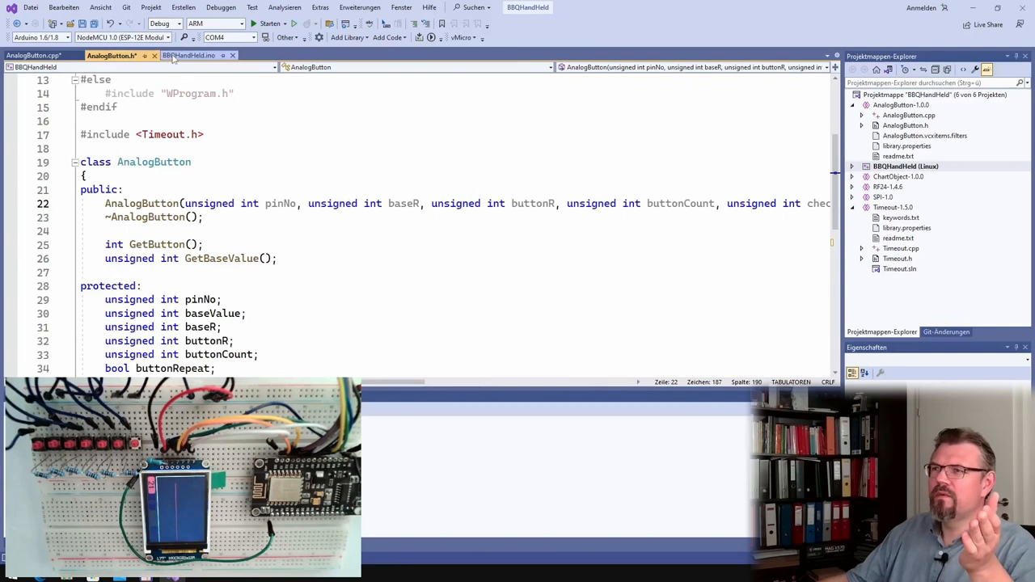
Step: Drop the 100 argument so the sketch declares buttons as AnalogButton(A0, 10, 1, 7)
{"action": "left_click", "coordinate": [194, 55]}
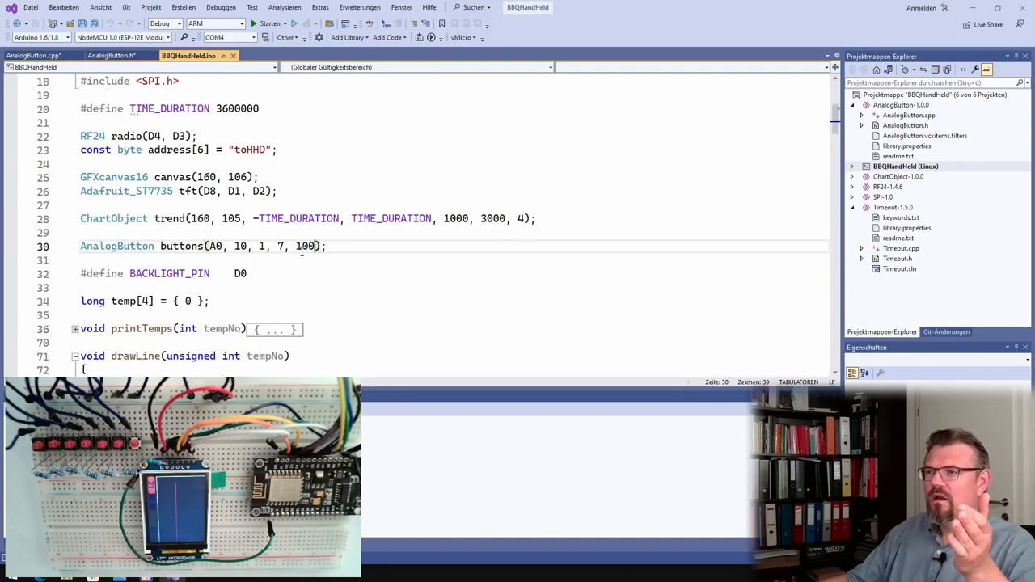
{"action": "double_click", "coordinate": [306, 246]}
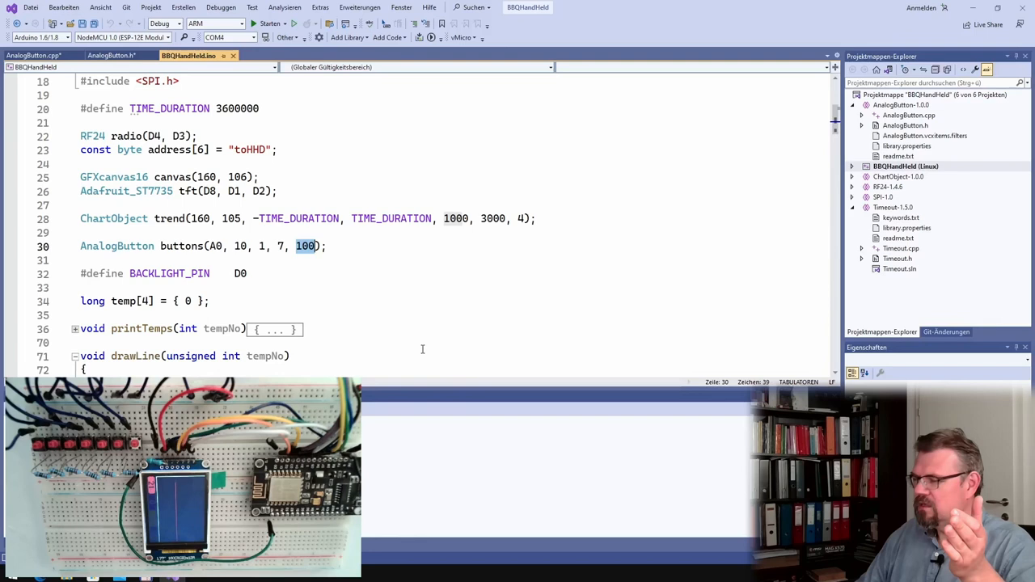
{"action": "key", "text": "Delete"}
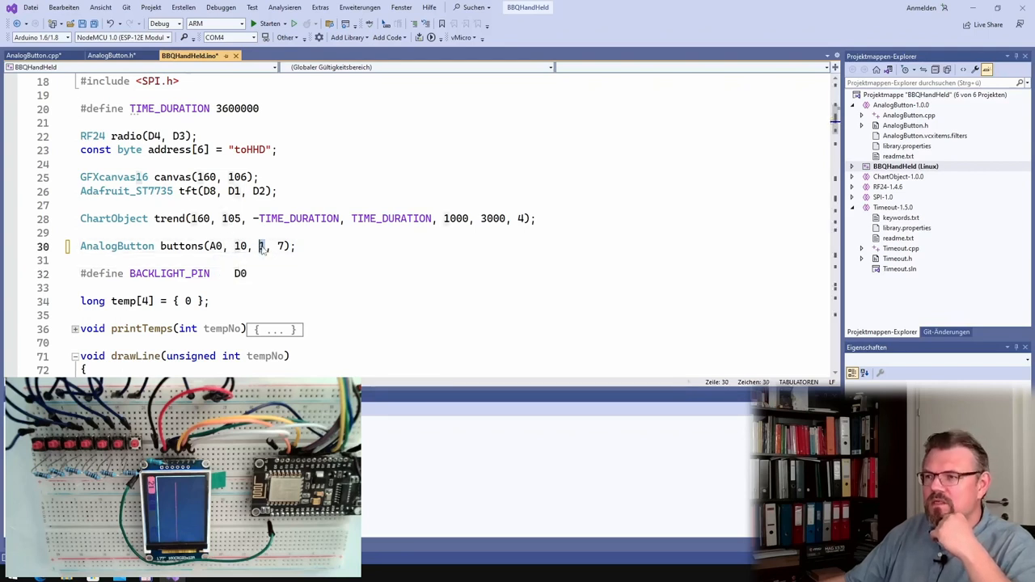
{"action": "type", "text": "1"}
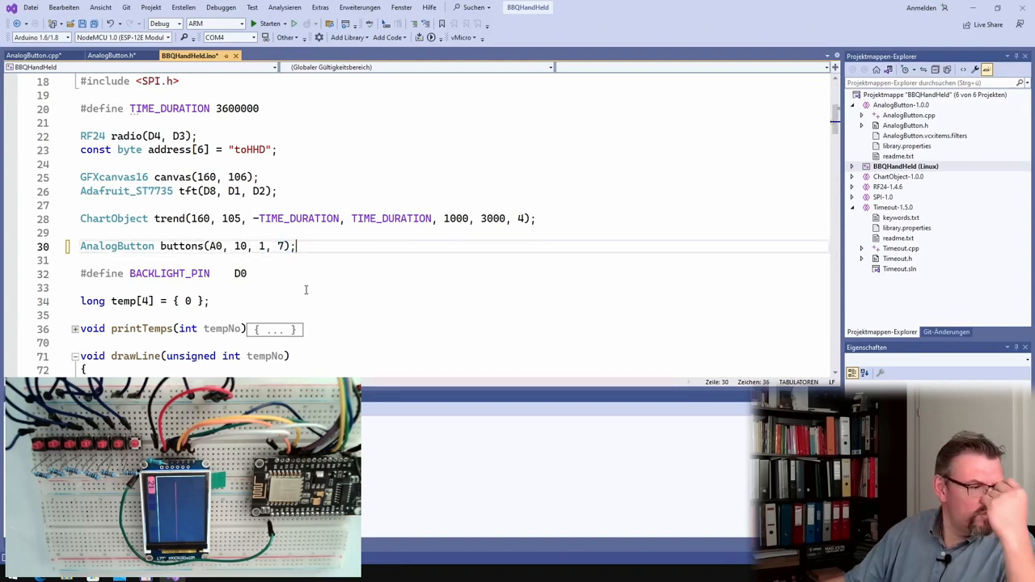
{"action": "mouse_move", "coordinate": [431, 37]}
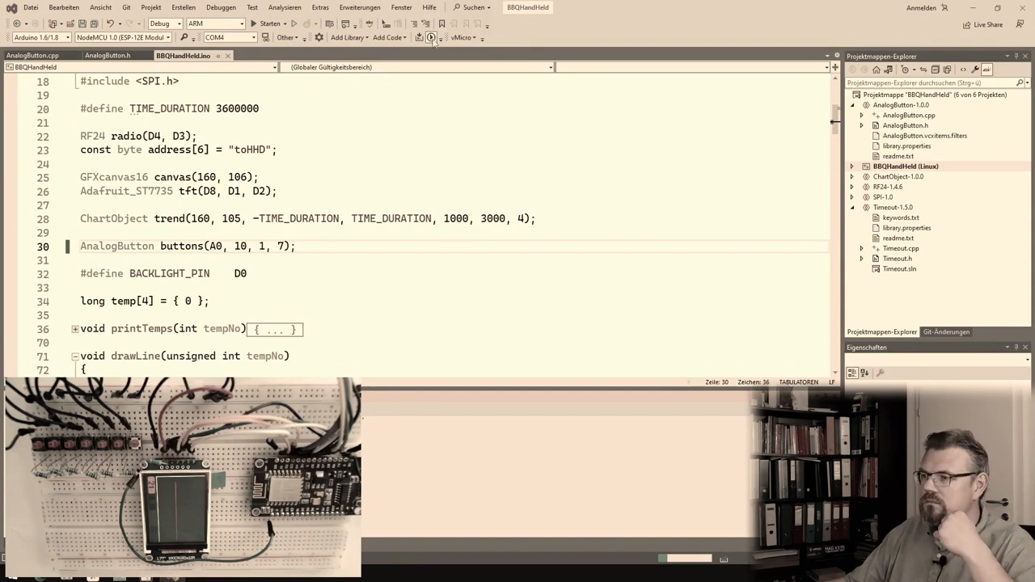
Step: Upload the sketch and watch the COM4 Serial monitor log presses with base value 1024
{"action": "scroll", "scroll_direction": "down", "scroll_amount": 3}
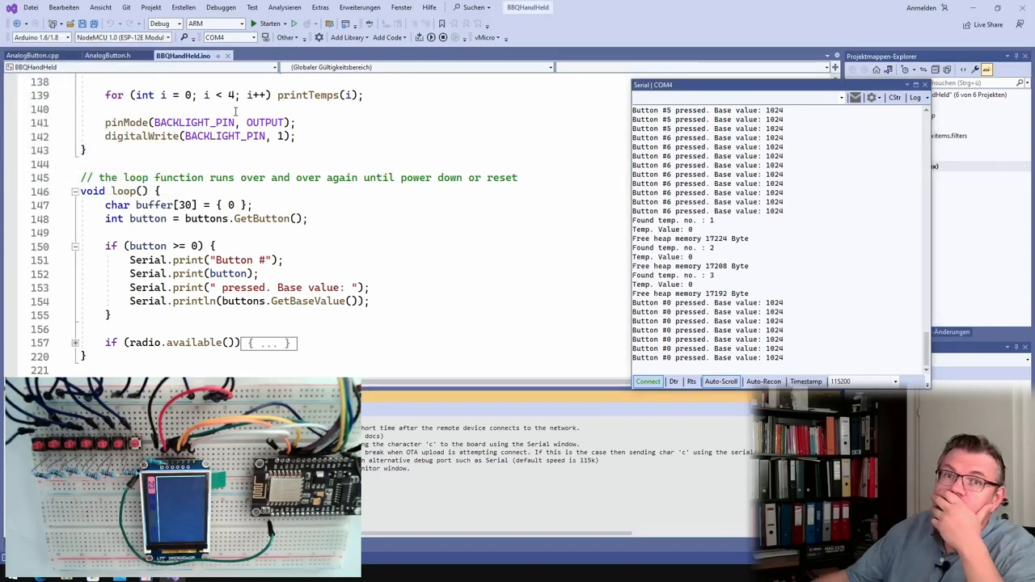
Step: Scroll through GetButton in AnalogButton.cpp to the if (buttonFound > 0) repeat block
{"action": "left_click", "coordinate": [107, 55]}
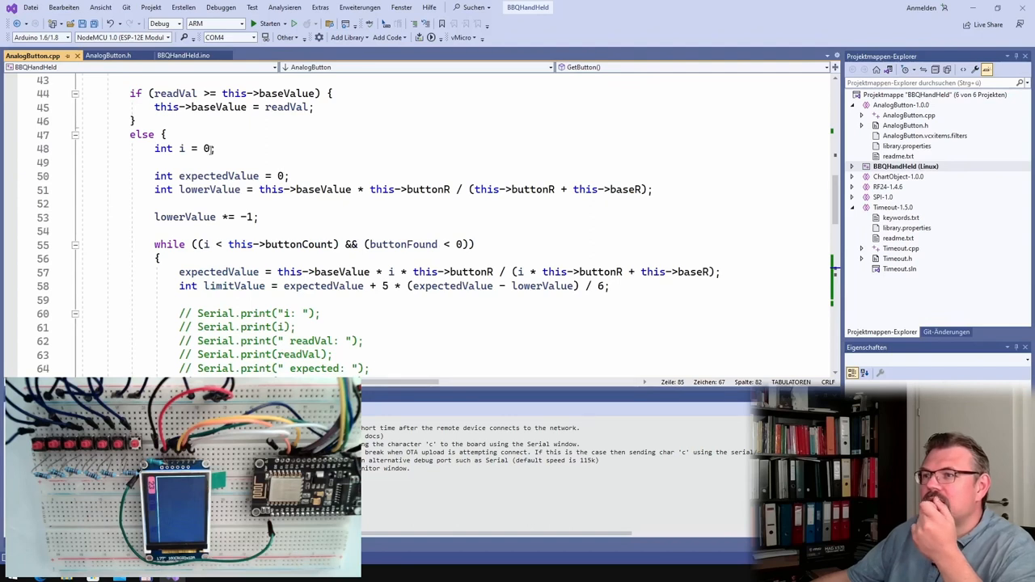
{"action": "scroll", "scroll_direction": "down", "scroll_amount": 3}
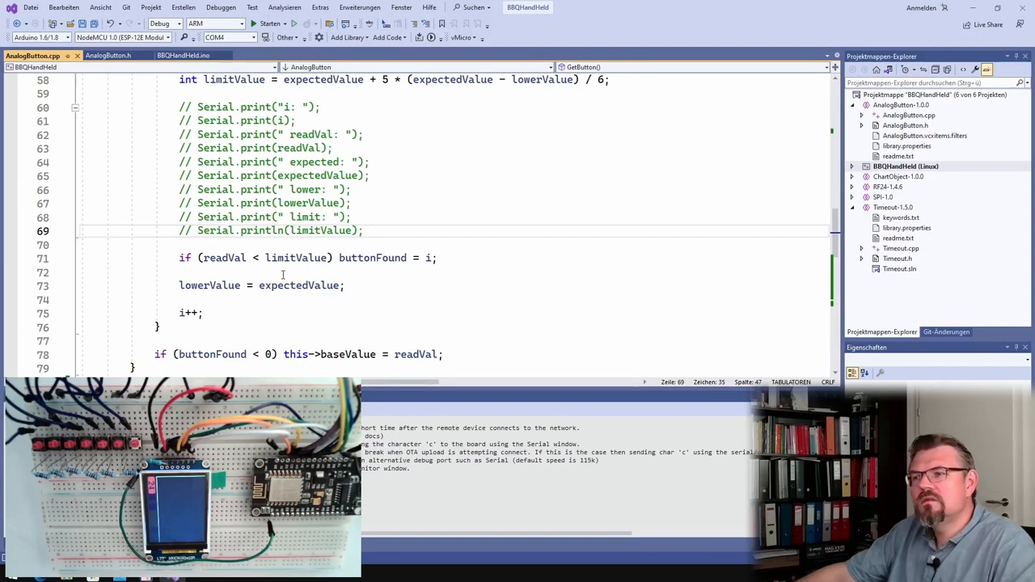
{"action": "scroll", "scroll_direction": "down", "scroll_amount": 3}
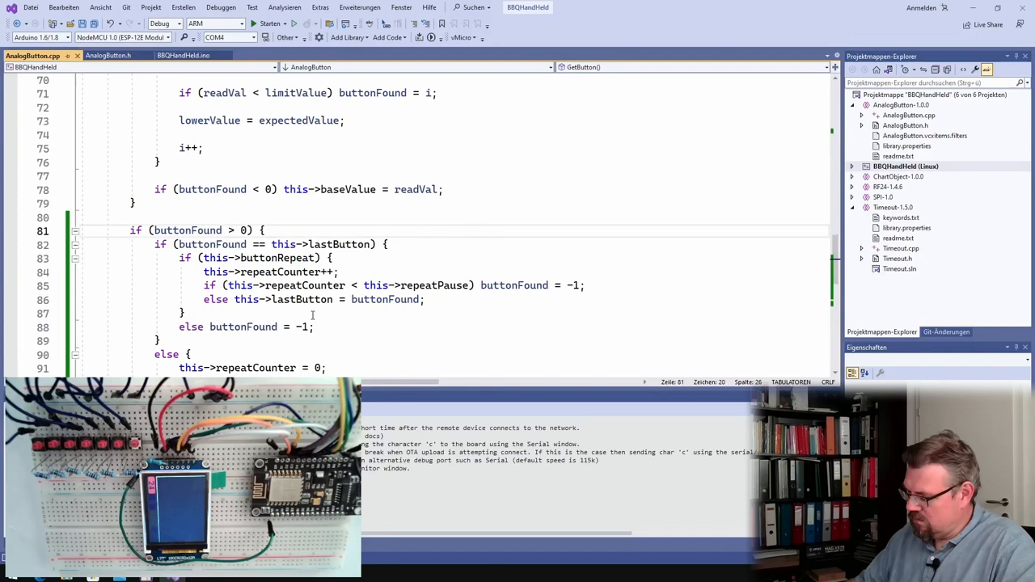
Step: Fix the buttonFound comparison, re-upload, and confirm presses of buttons #0 through #3
{"action": "type", "text": "="}
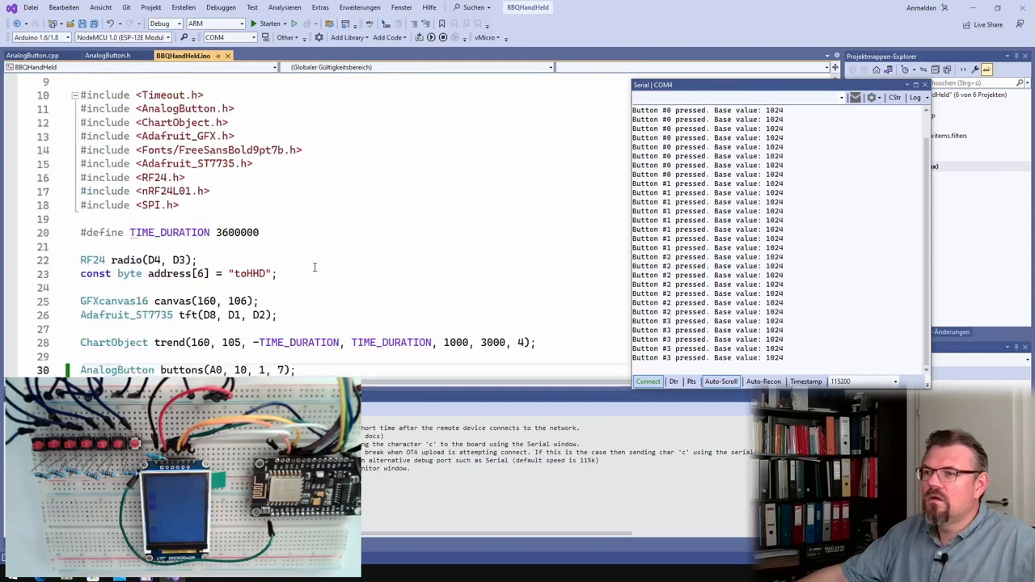
Step: Add checkTime 100 and buttonRepeat false to the buttons constructor, then re-upload
{"action": "scroll", "scroll_direction": "down", "scroll_amount": 3}
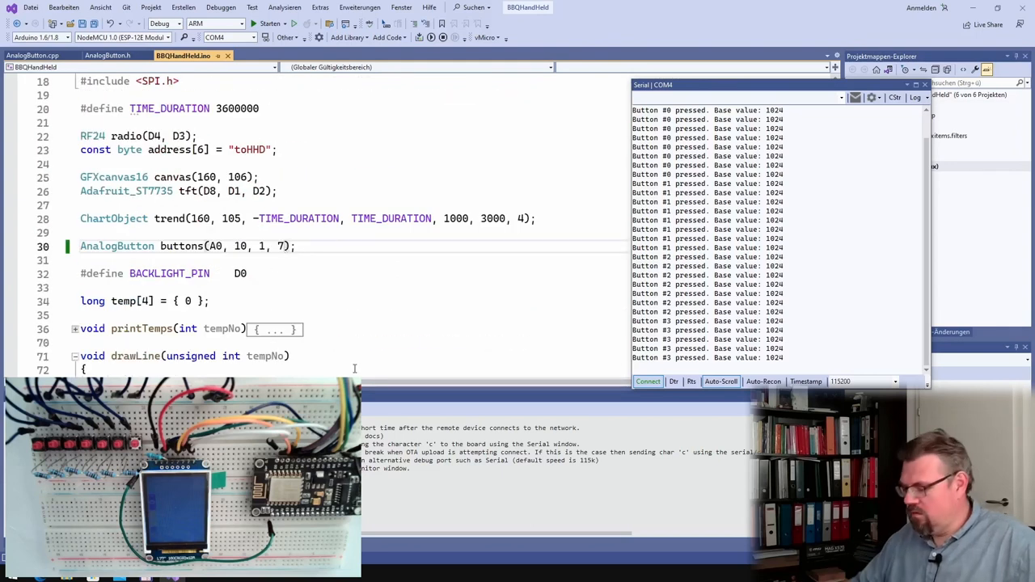
{"action": "type", "text": ","}
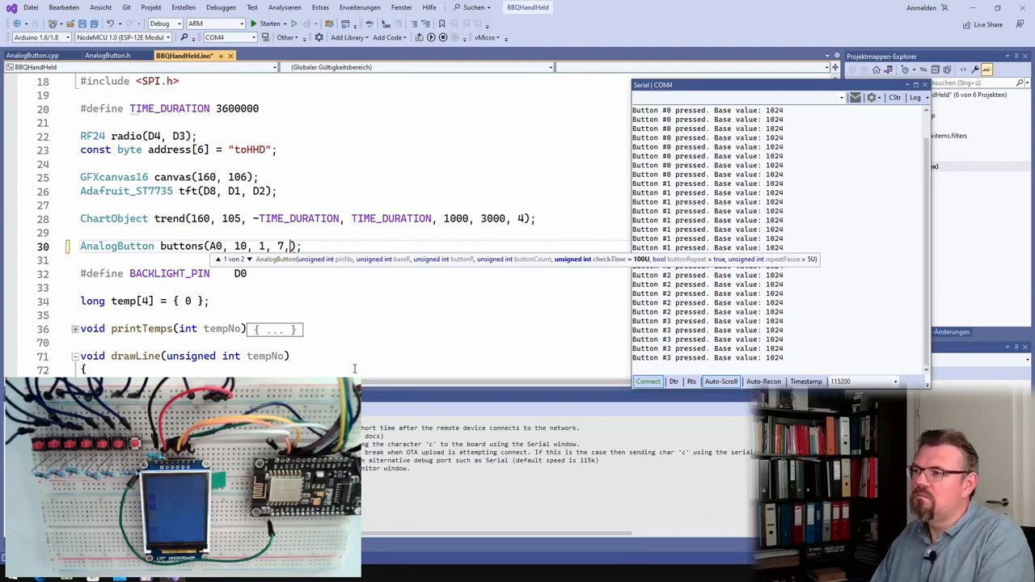
{"action": "type", "text": "100,"}
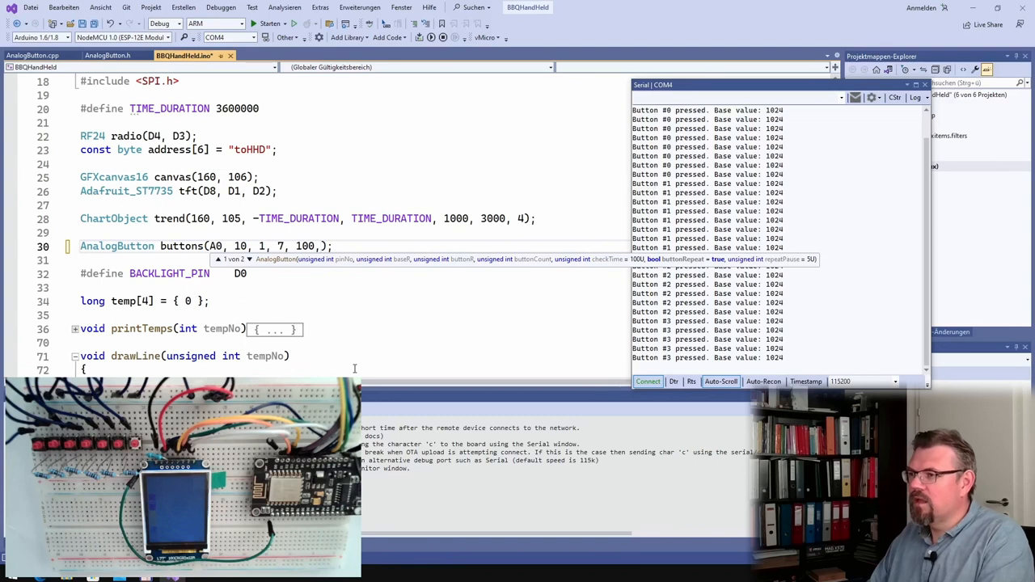
{"action": "type", "text": "false"}
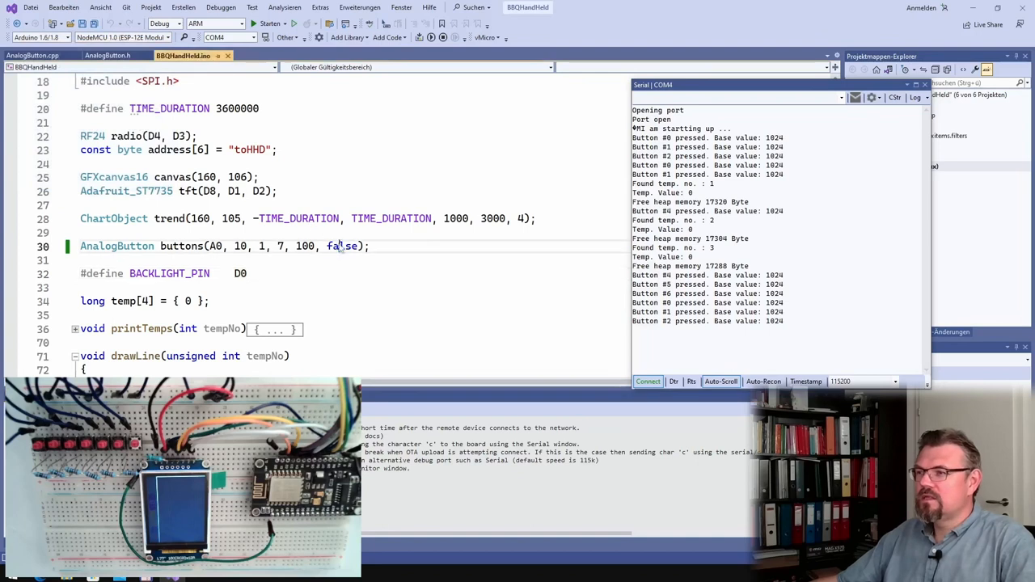
Step: Change buttonRepeat to true and append a repeatPause of 5 to the buttons declaration
{"action": "type", "text": "true"}
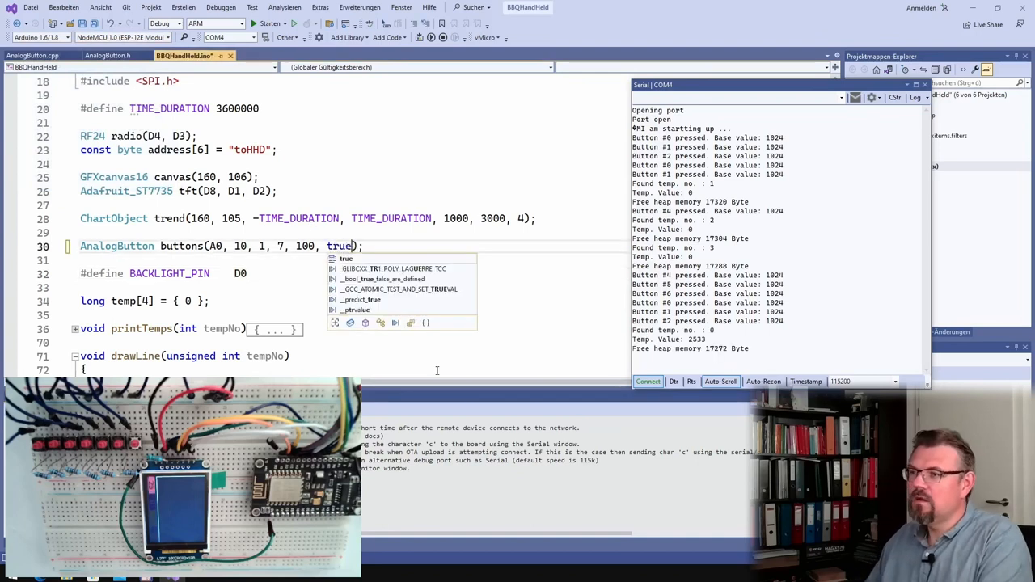
{"action": "type", "text": ", 5"}
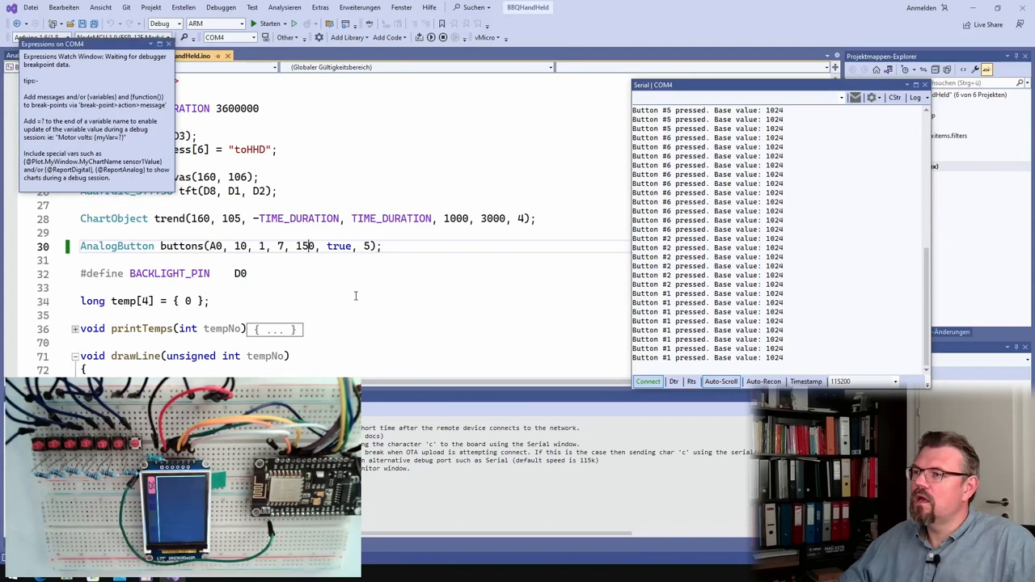
{"action": "type", "text": "200"}
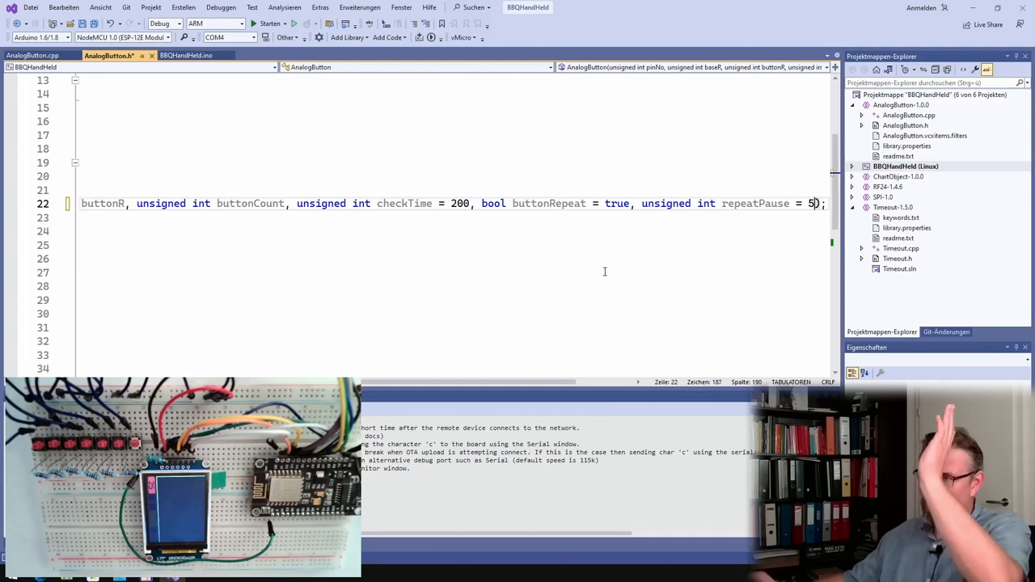
{"action": "mouse_move", "coordinate": [359, 52]}
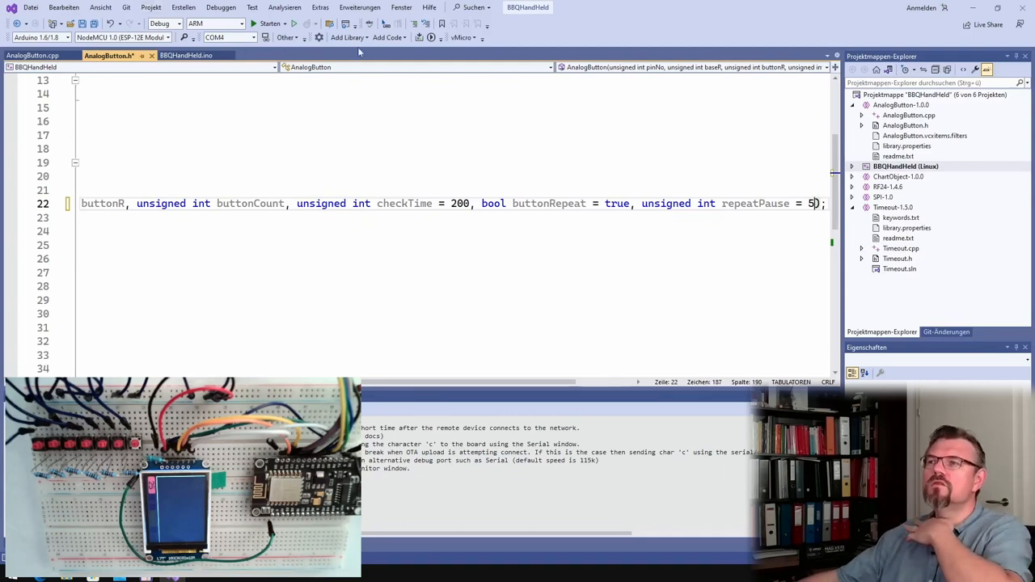
Step: Trim the BBQHandHeld.ino button constructors to A0, 10, 1, 7 and open the COM4 serial monitor
{"action": "left_click", "coordinate": [186, 55]}
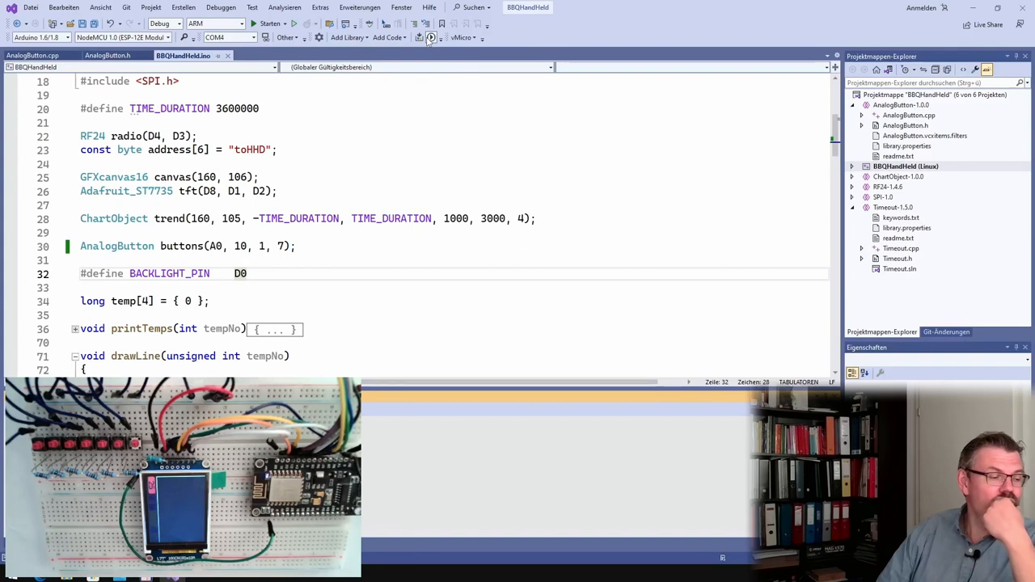
{"action": "left_click", "coordinate": [430, 37]}
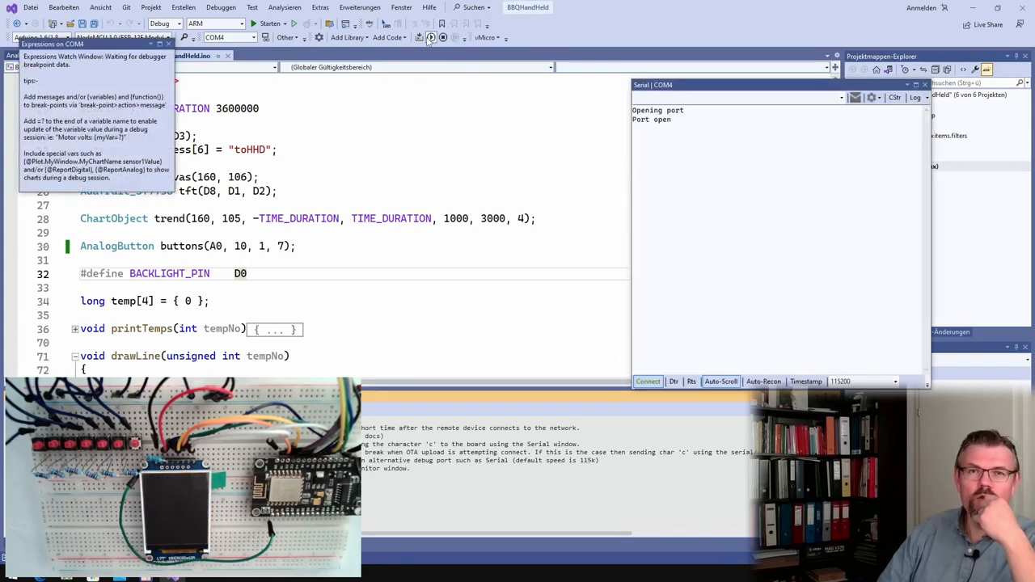